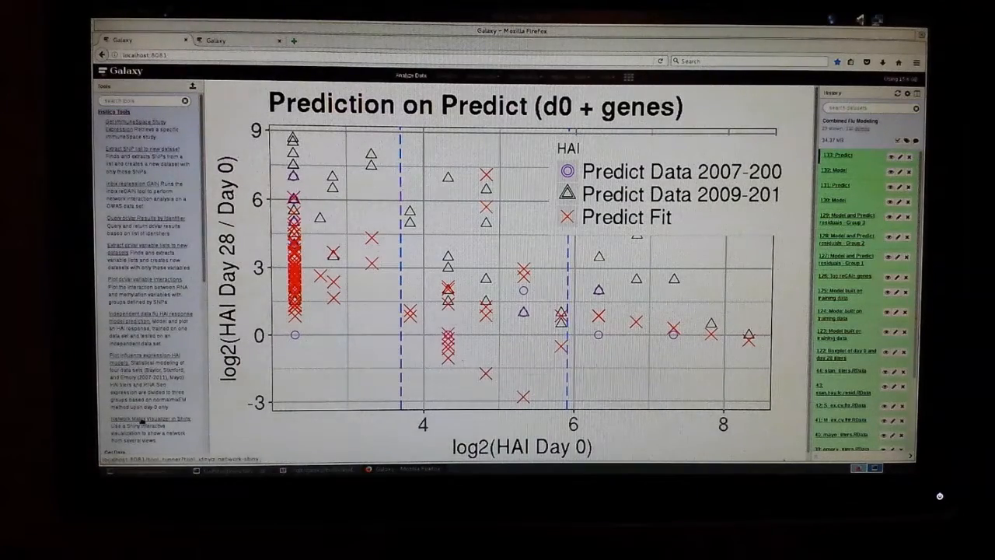
# - Bring up the Network Matrix Visualizer in Shiny tool form from the Tools panel
pyautogui.click(149, 418)
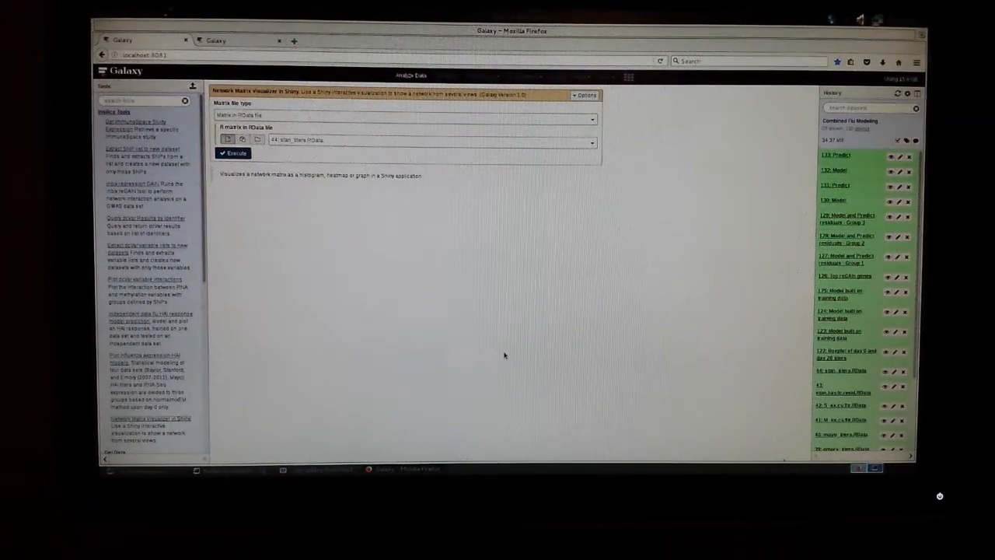
pyautogui.moveTo(469, 245)
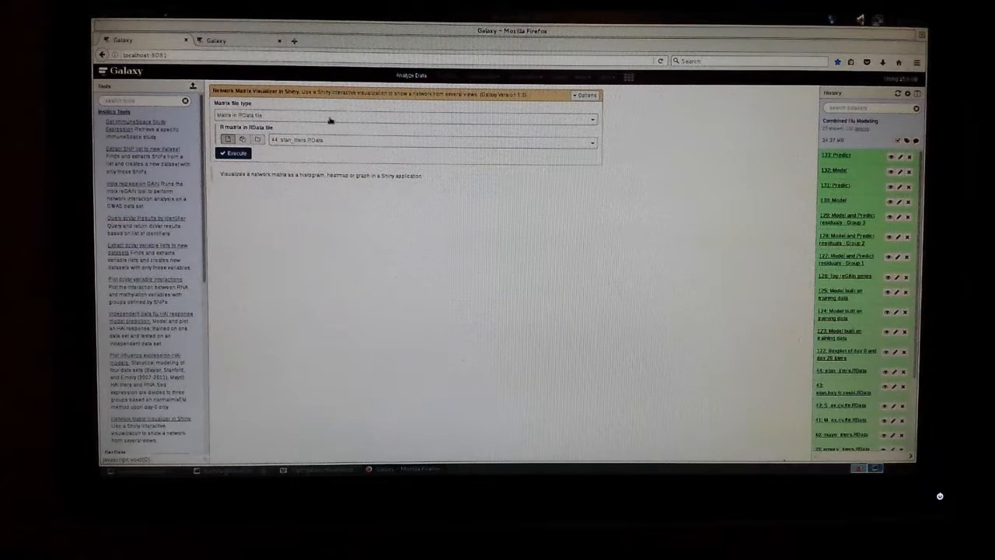
pyautogui.click(404, 115)
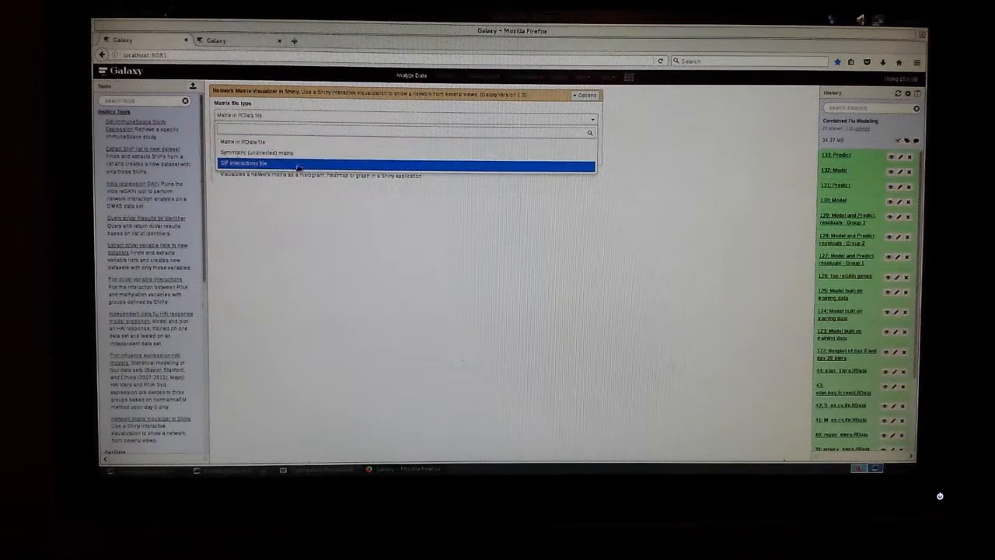
pyautogui.moveTo(256, 152)
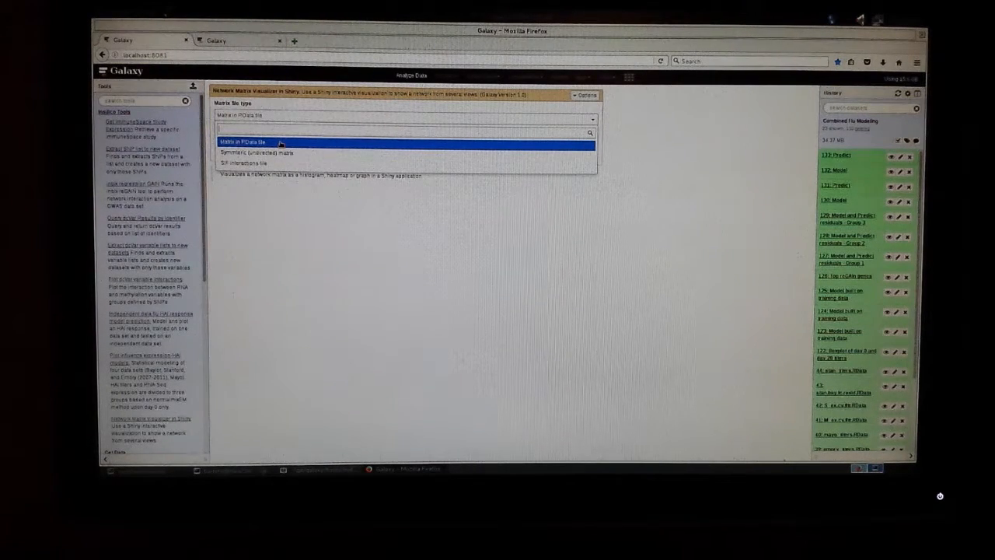
pyautogui.moveTo(256, 152)
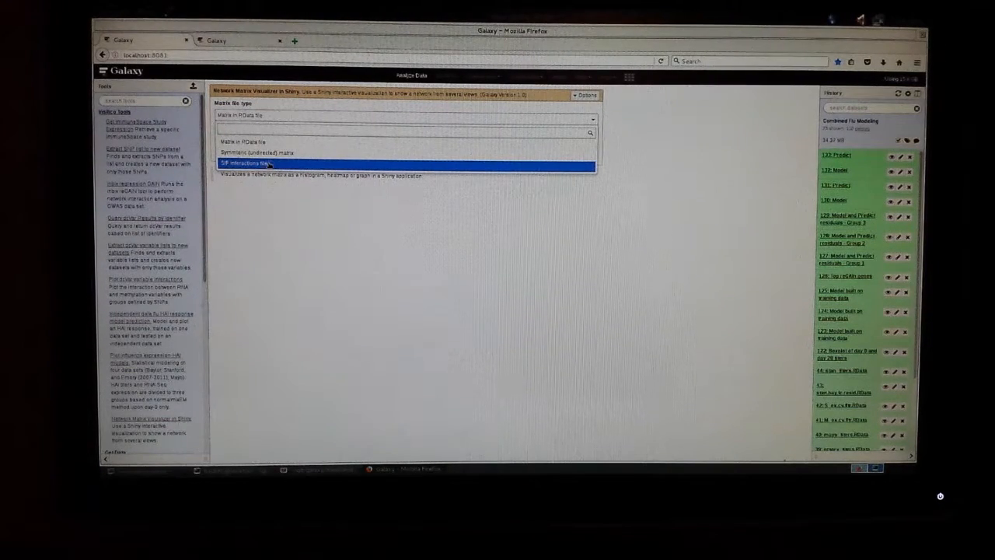
pyautogui.moveTo(257, 152)
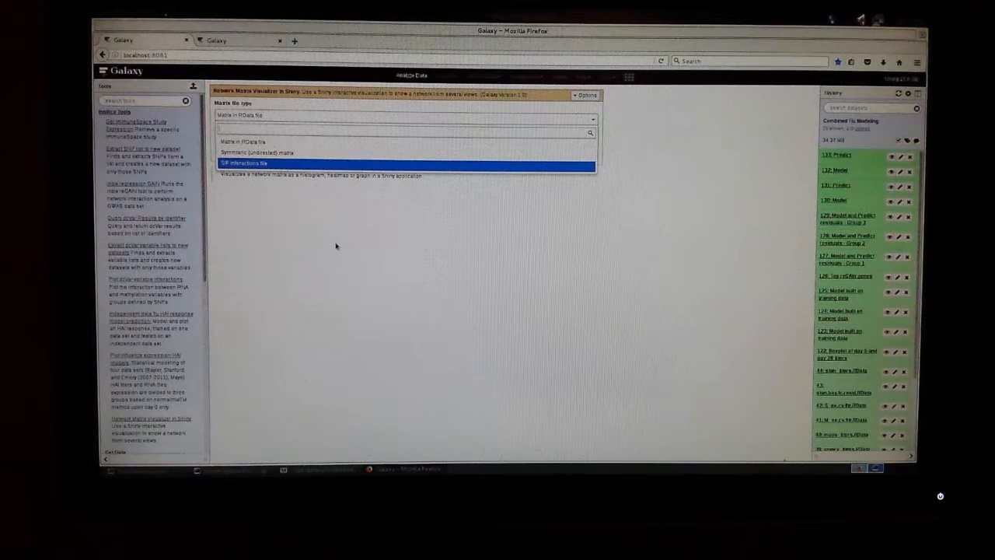
pyautogui.click(246, 163)
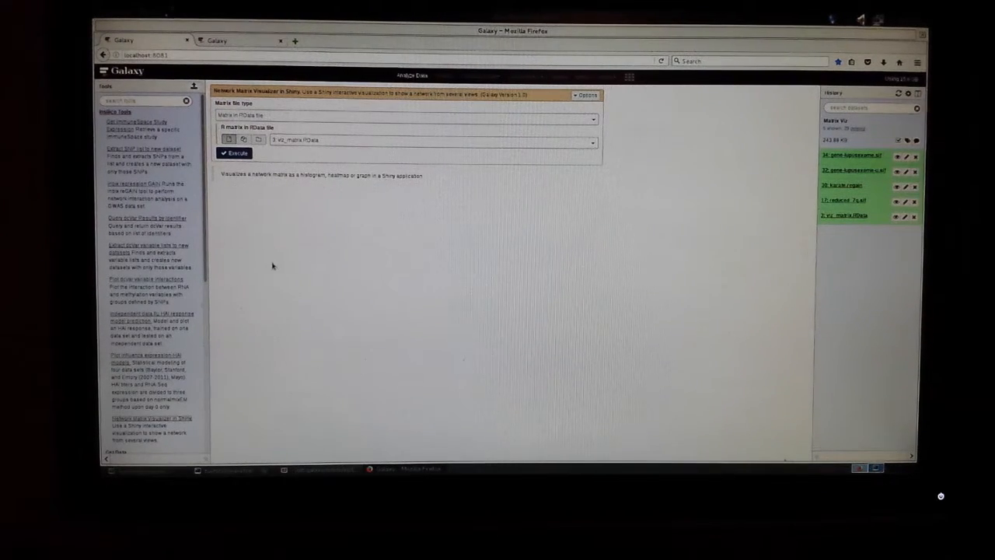
pyautogui.moveTo(301, 277)
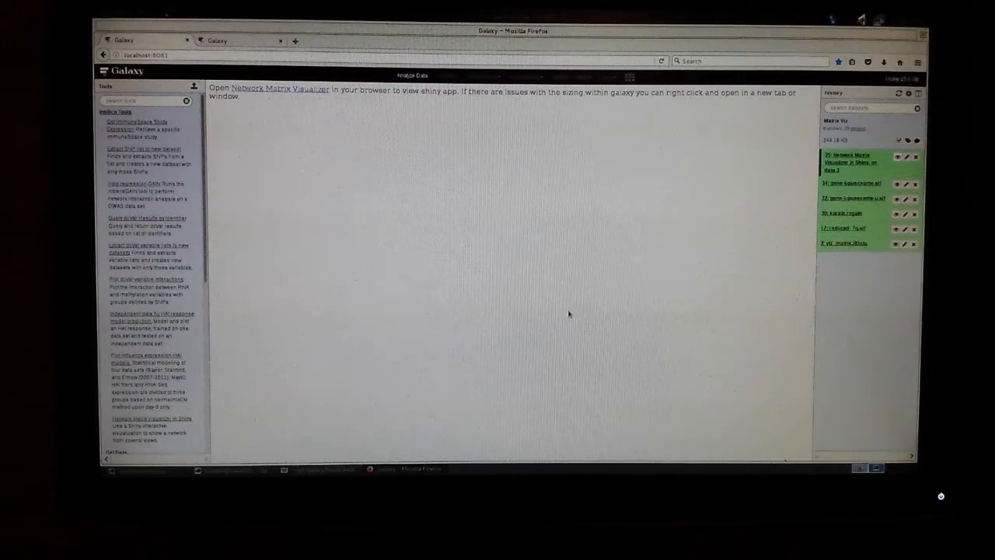
pyautogui.moveTo(465, 271)
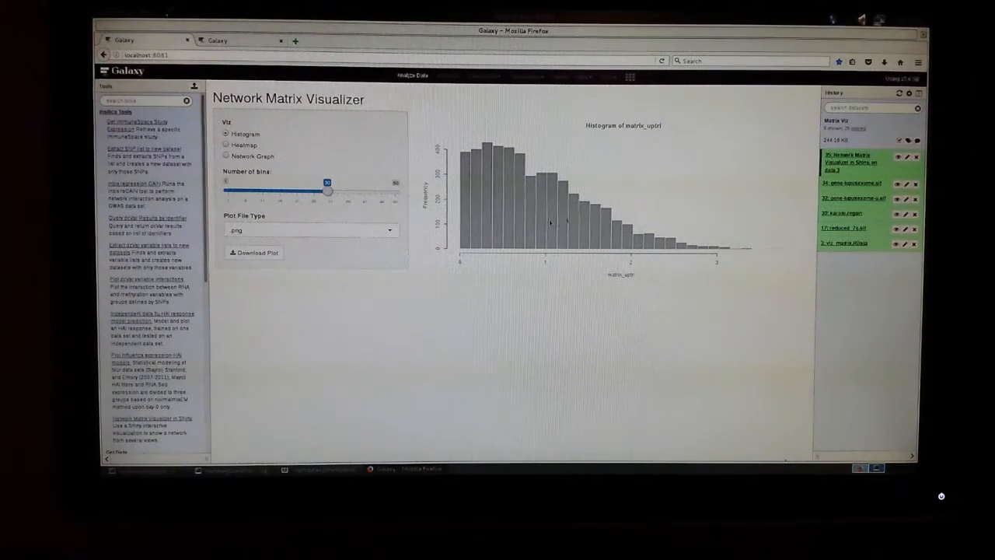
# - Lower the histogram's number of bins twice, then raise it again to redraw the plot
pyautogui.moveTo(326, 190); pyautogui.dragTo(310, 190)
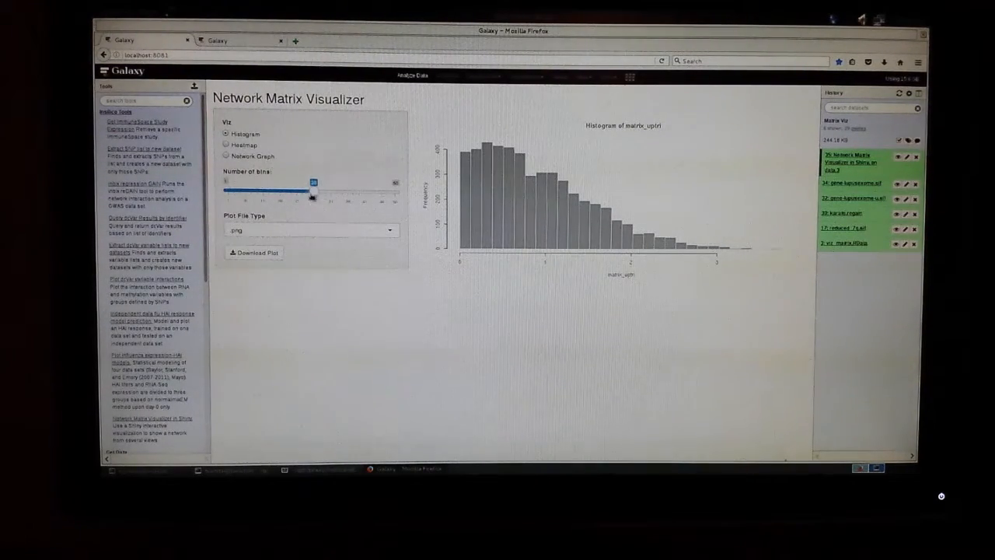
pyautogui.moveTo(307, 191); pyautogui.dragTo(272, 191)
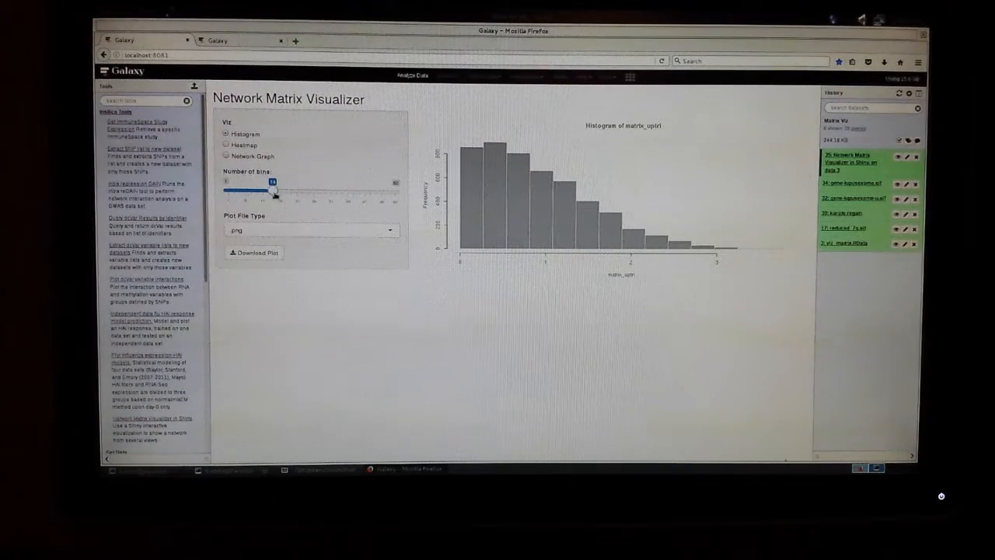
pyautogui.moveTo(273, 189); pyautogui.dragTo(333, 189)
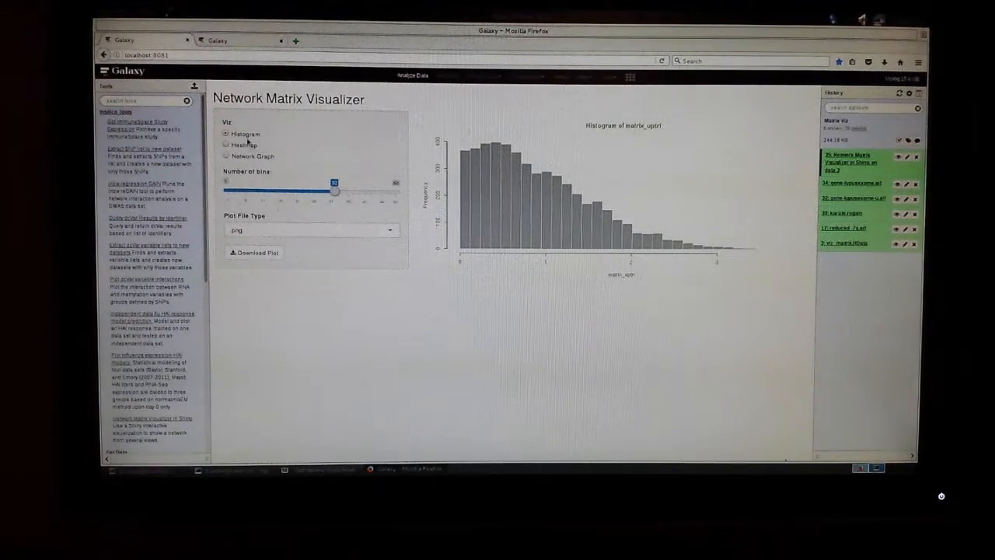
# - Show the heatmap in default, blue-to-red and black-grey-white schemes, then switch to the network graph
pyautogui.click(227, 144)
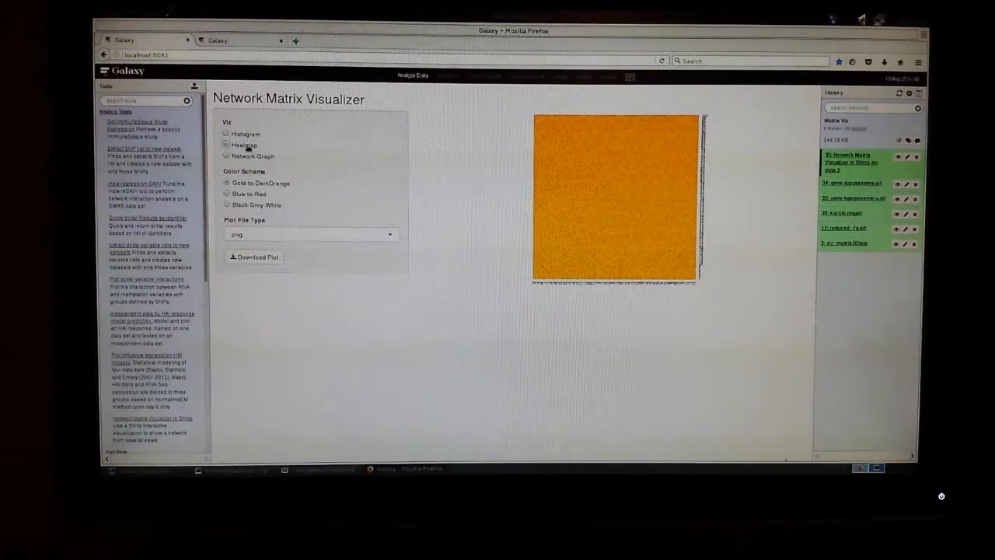
pyautogui.click(227, 193)
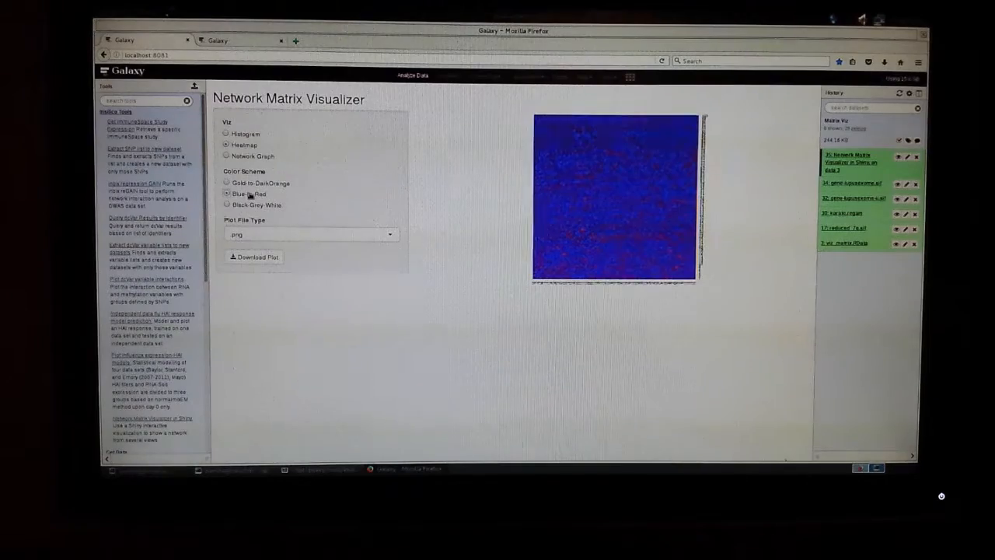
pyautogui.click(227, 206)
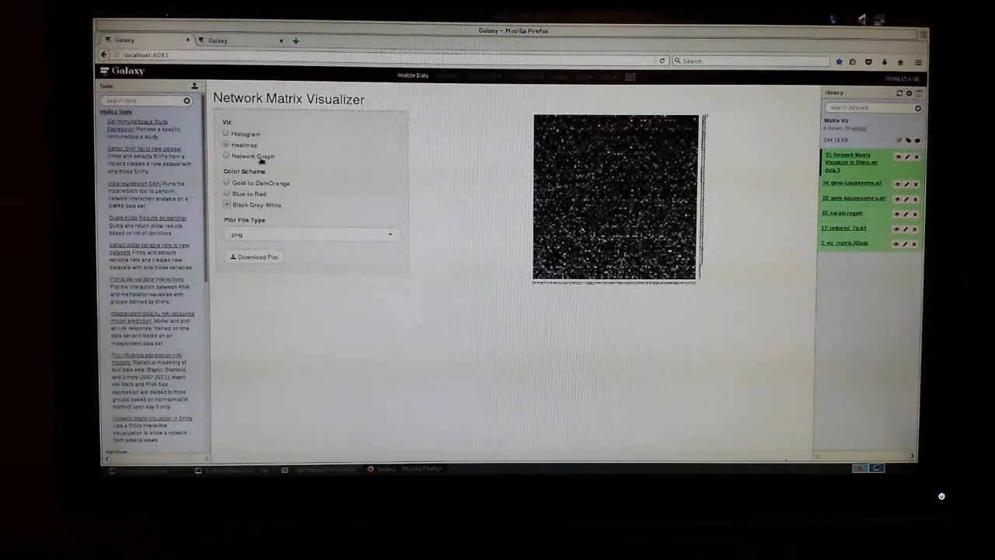
pyautogui.click(227, 156)
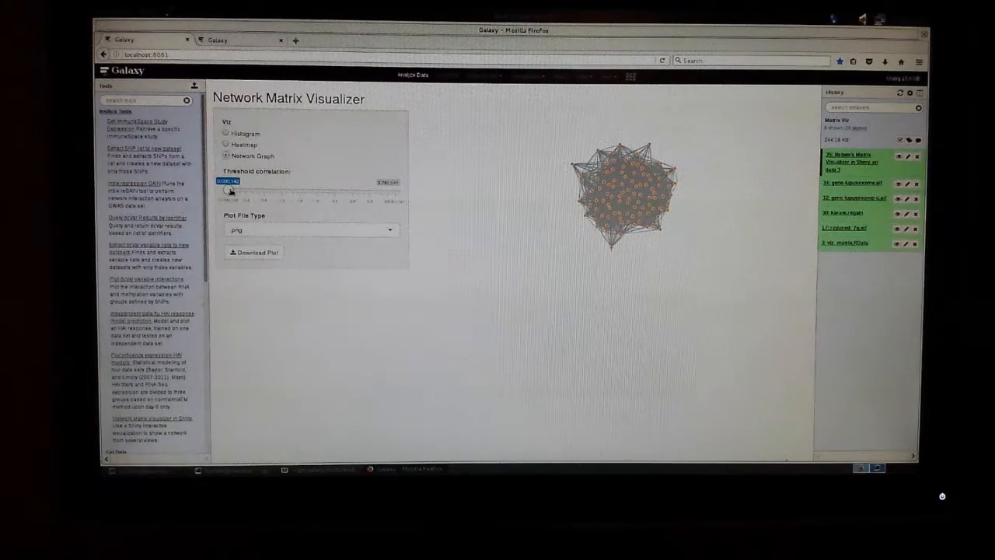
# - Raise the correlation threshold stepwise until the network thins into small clusters, keeping PNG as plot file type
pyautogui.moveTo(227, 189); pyautogui.dragTo(246, 189)
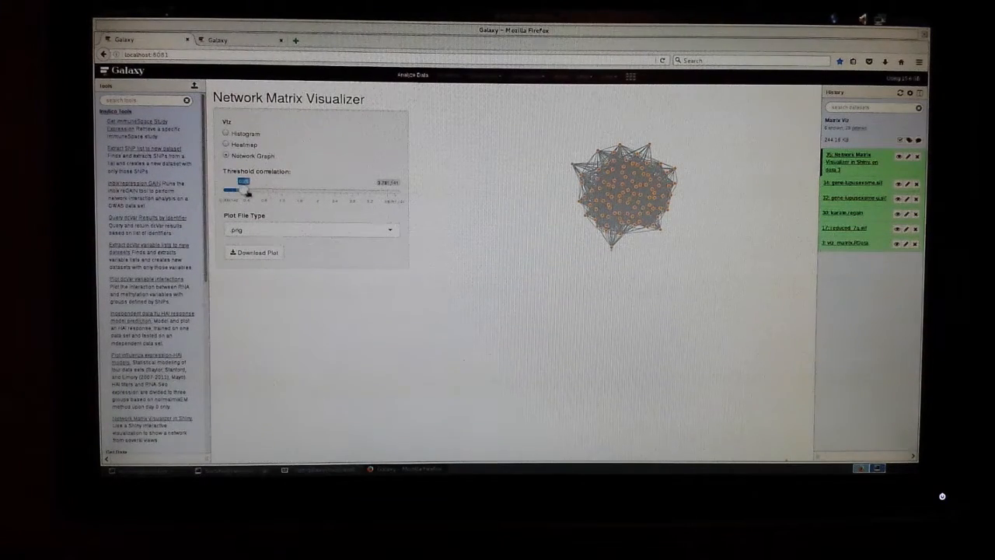
pyautogui.moveTo(243, 180); pyautogui.dragTo(269, 180)
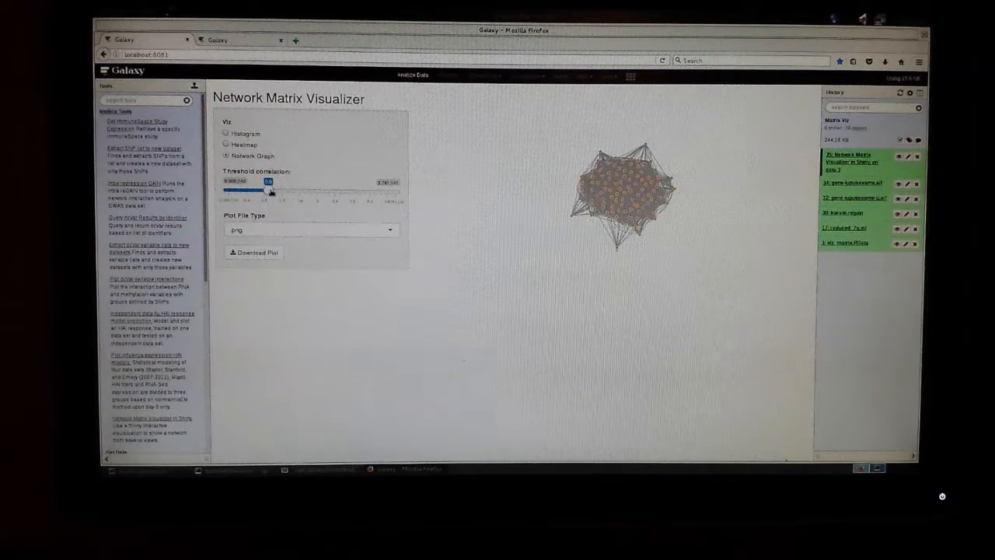
pyautogui.moveTo(269, 187); pyautogui.dragTo(299, 187)
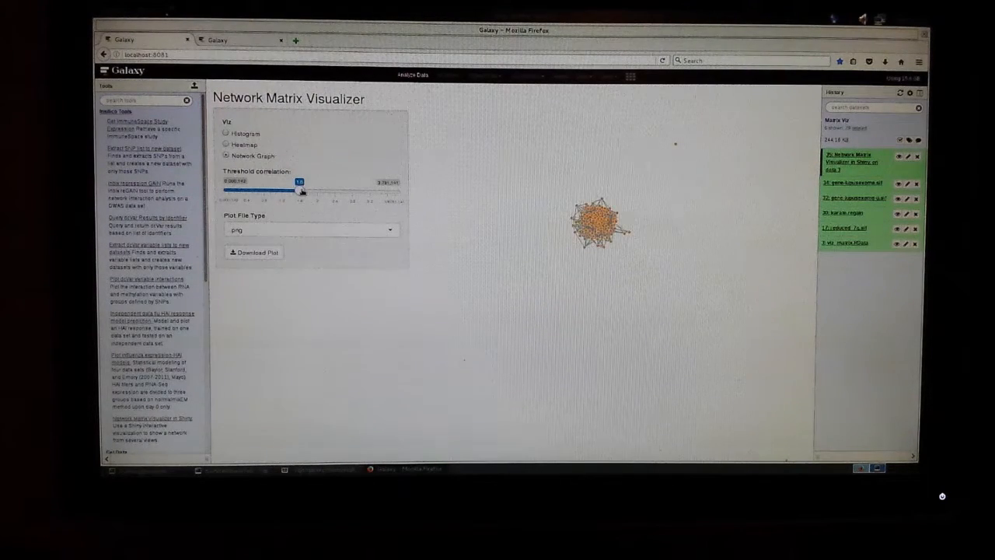
pyautogui.moveTo(299, 186); pyautogui.dragTo(311, 193)
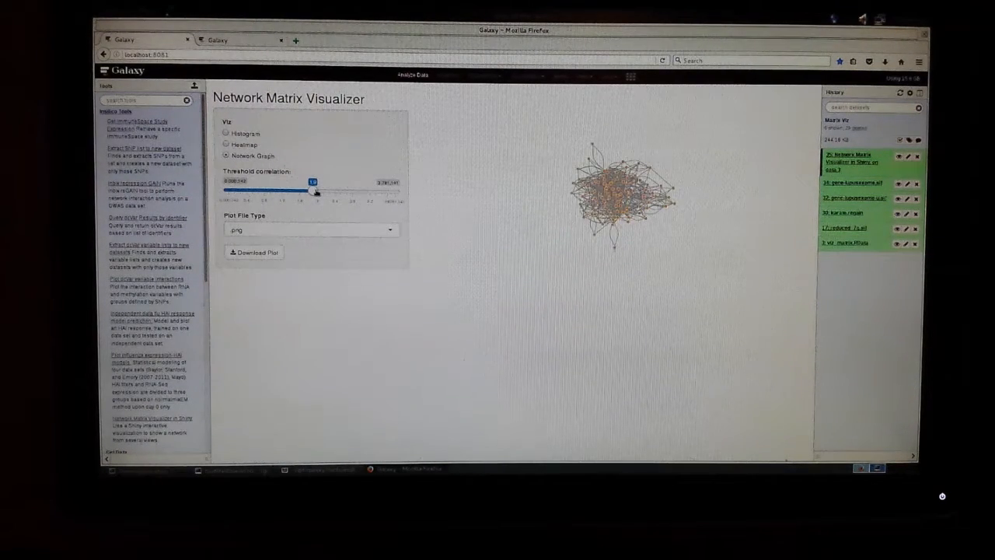
pyautogui.moveTo(313, 182); pyautogui.dragTo(330, 182)
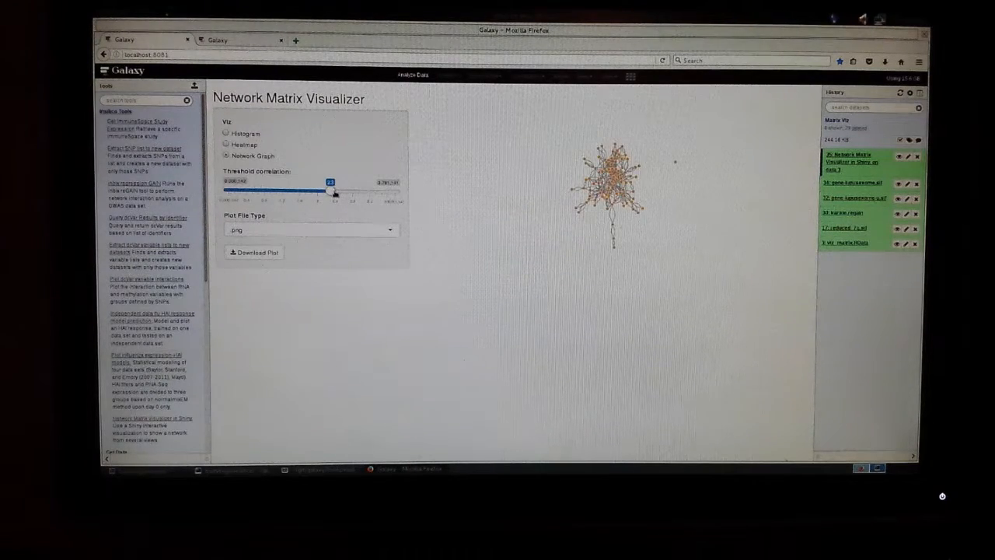
pyautogui.moveTo(329, 184); pyautogui.dragTo(348, 193)
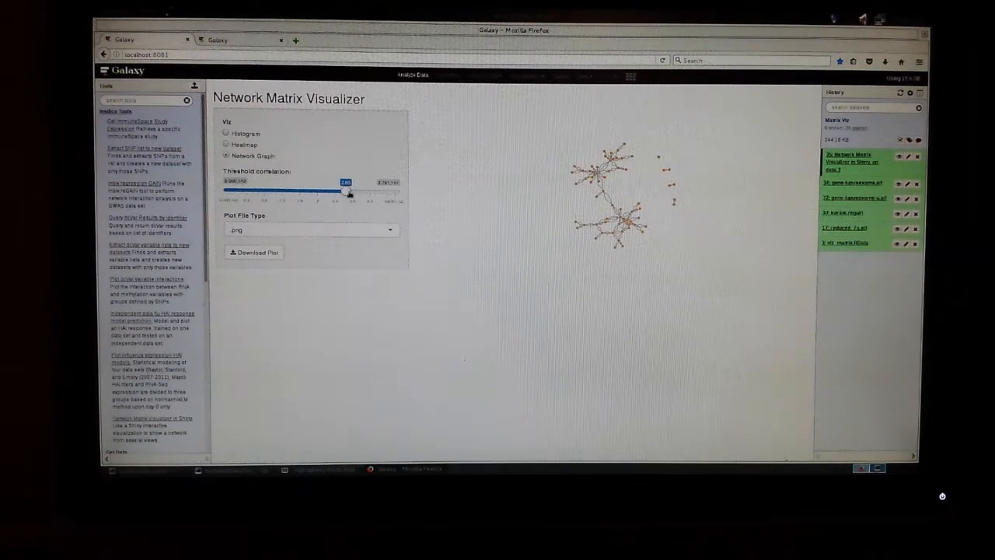
pyautogui.moveTo(350, 191); pyautogui.dragTo(361, 191)
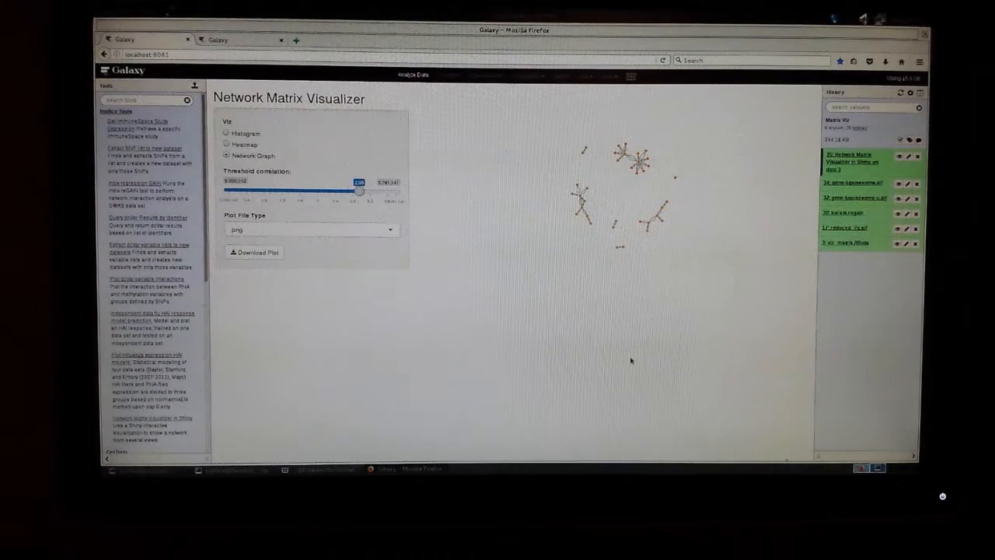
pyautogui.moveTo(572, 349)
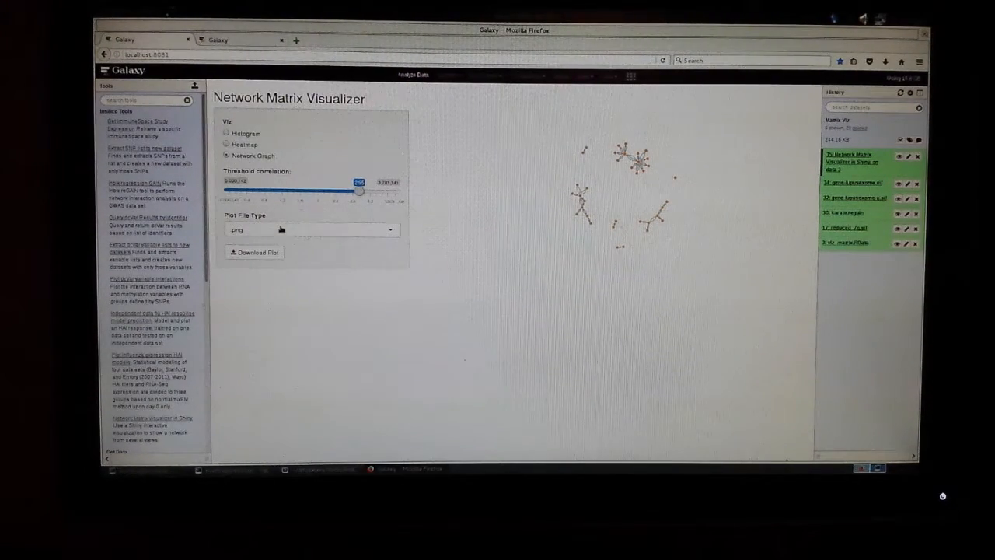
pyautogui.click(311, 230)
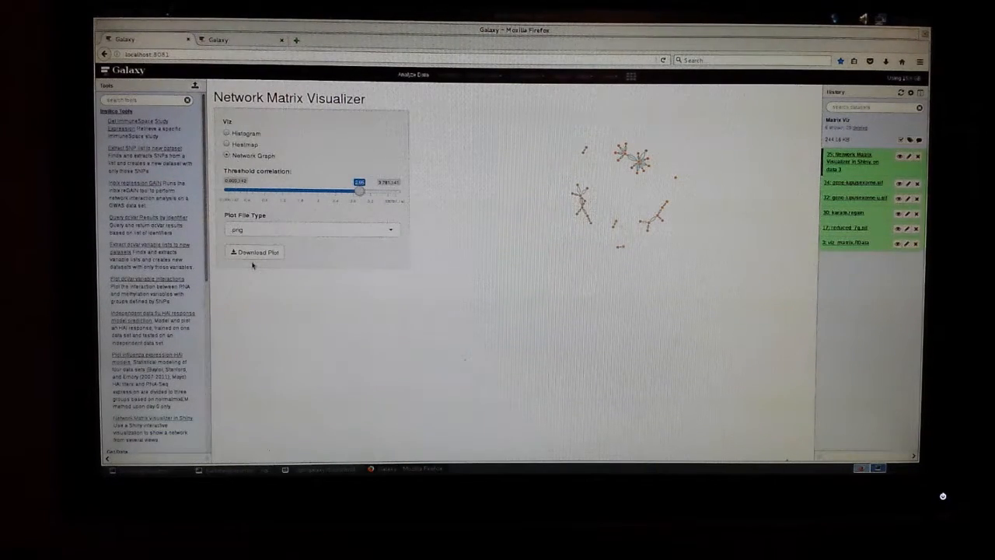
pyautogui.moveTo(355, 308)
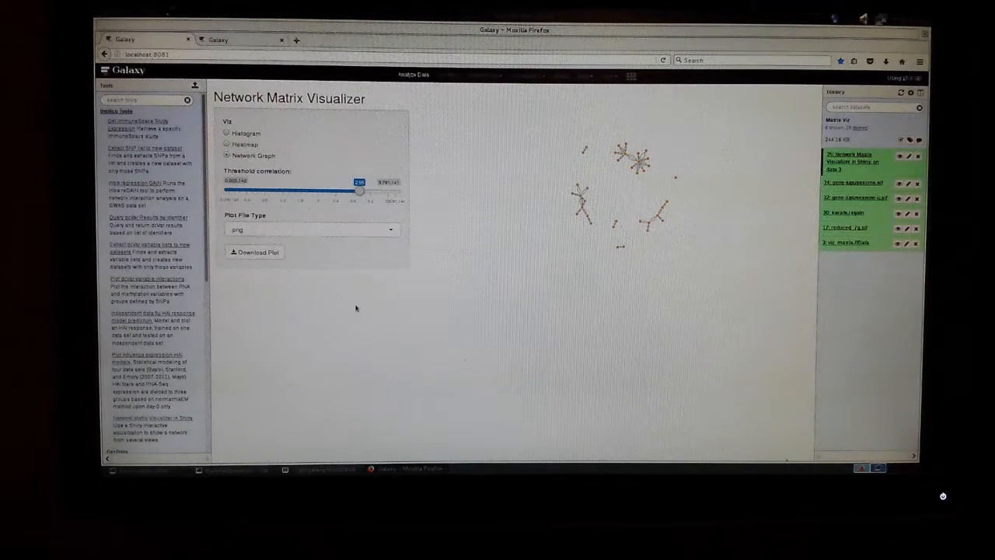
pyautogui.moveTo(404, 348)
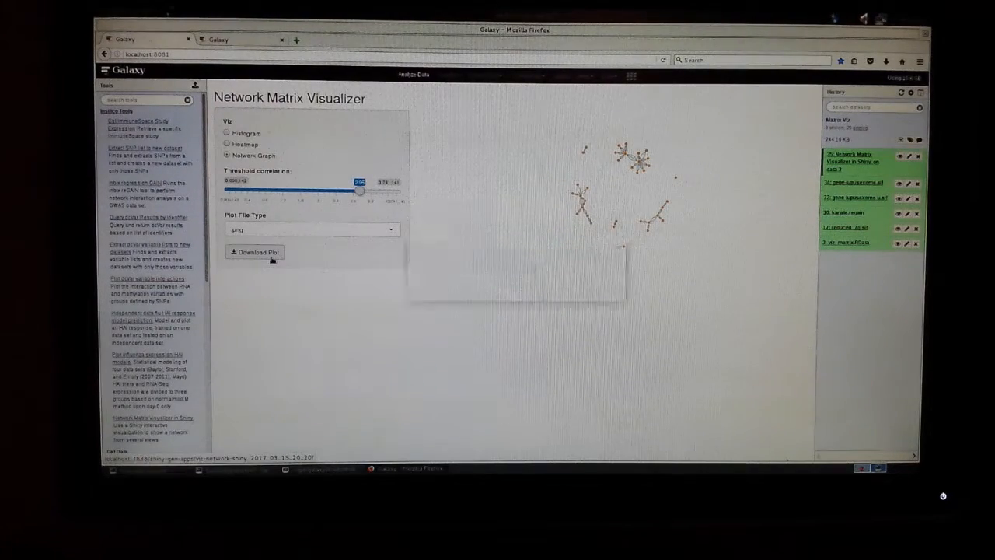
# - Download the current network graph plot and confirm Firefox's file-handling prompt with OK
pyautogui.click(255, 252)
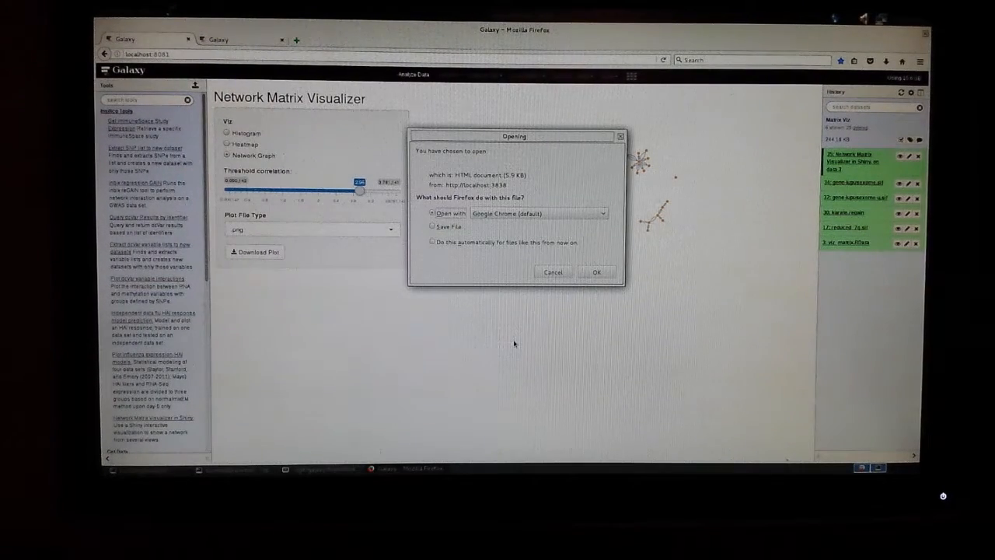
pyautogui.click(432, 227)
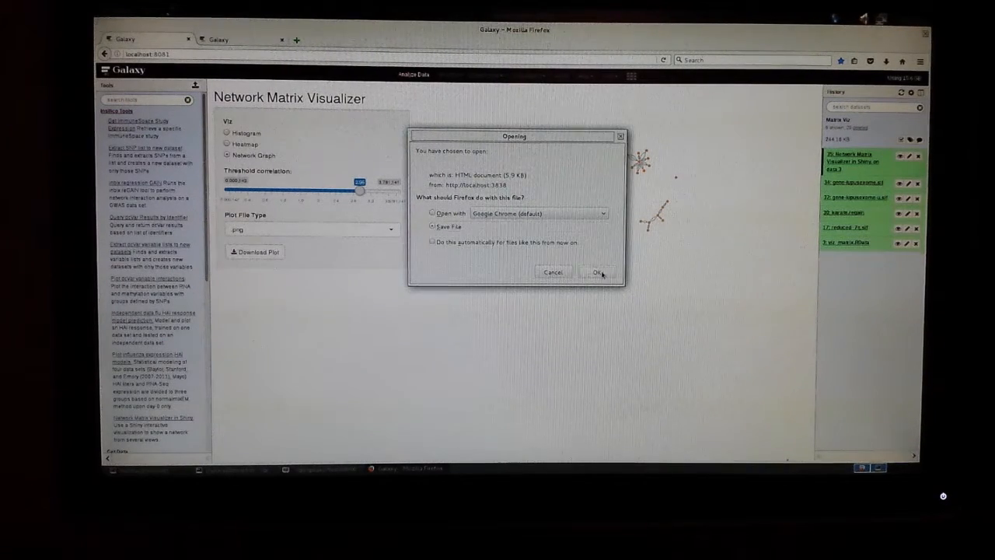
pyautogui.click(597, 272)
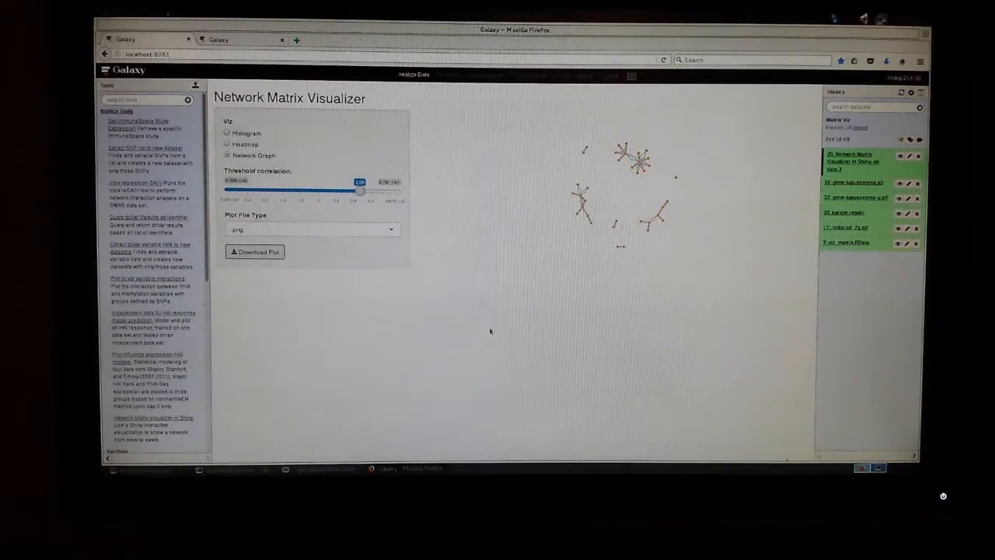
pyautogui.moveTo(358, 438)
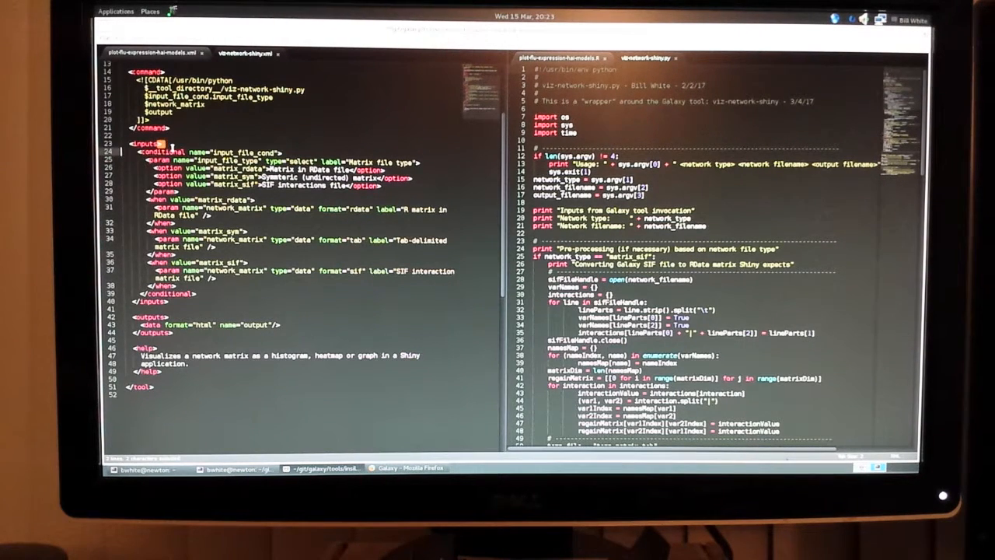
pyautogui.doubleClick(165, 150)
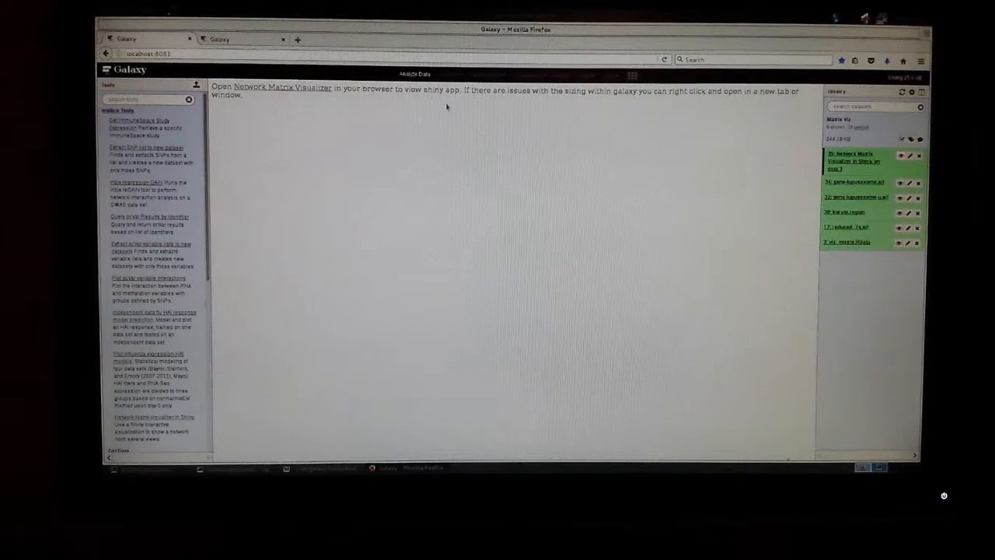
pyautogui.moveTo(513, 283)
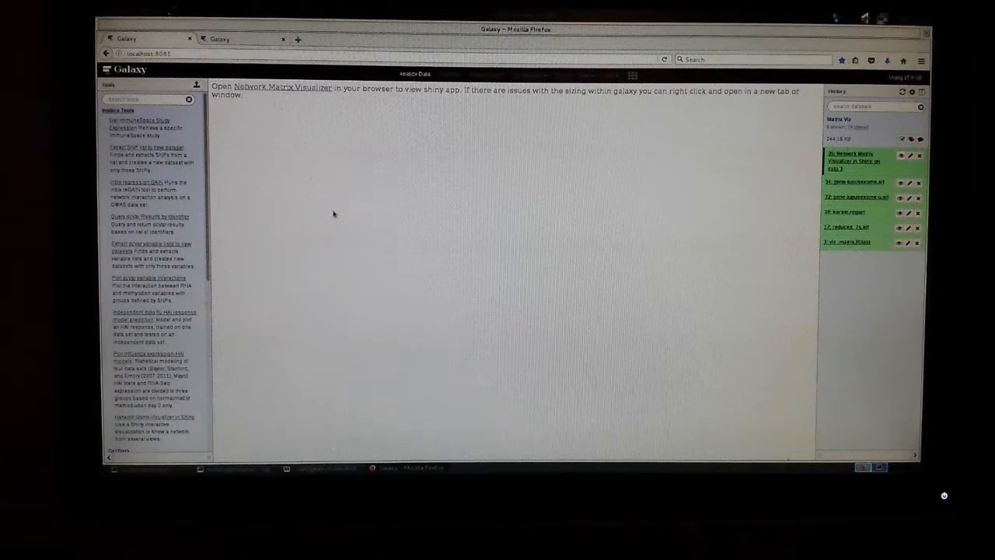
pyautogui.moveTo(346, 138)
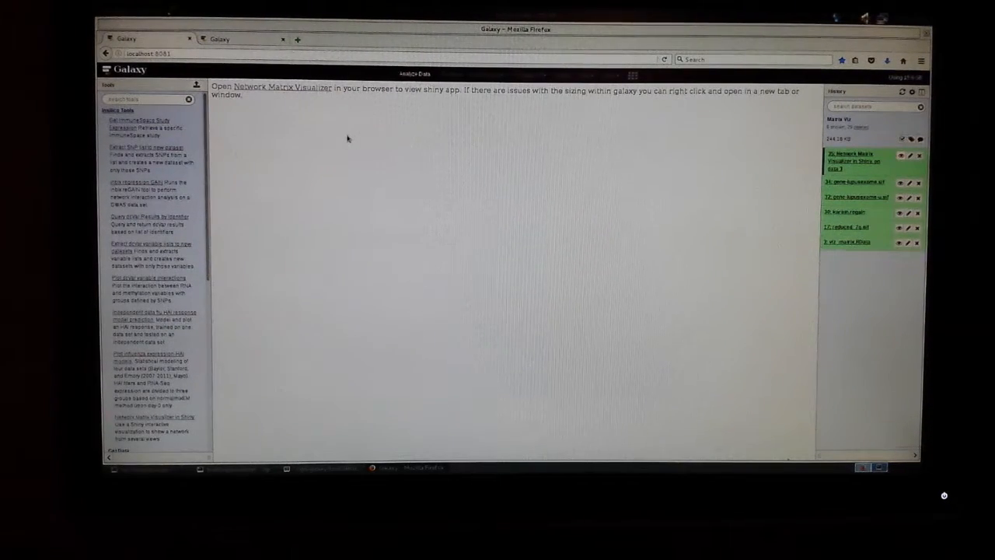
# - Leave the 'Open Network Matrix Visualizer' launch page for the editor with the tool XML at its top
pyautogui.click(295, 87)
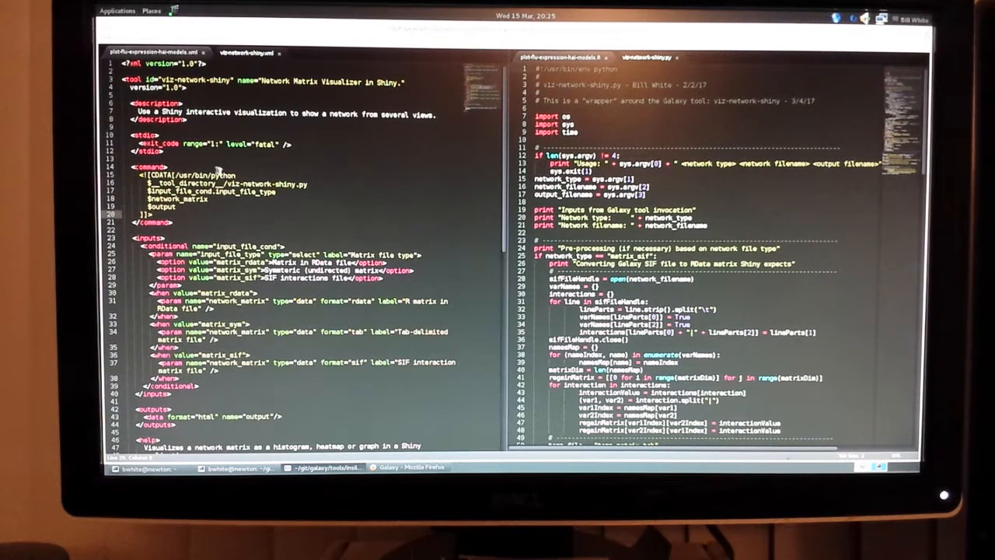
pyautogui.doubleClick(169, 183)
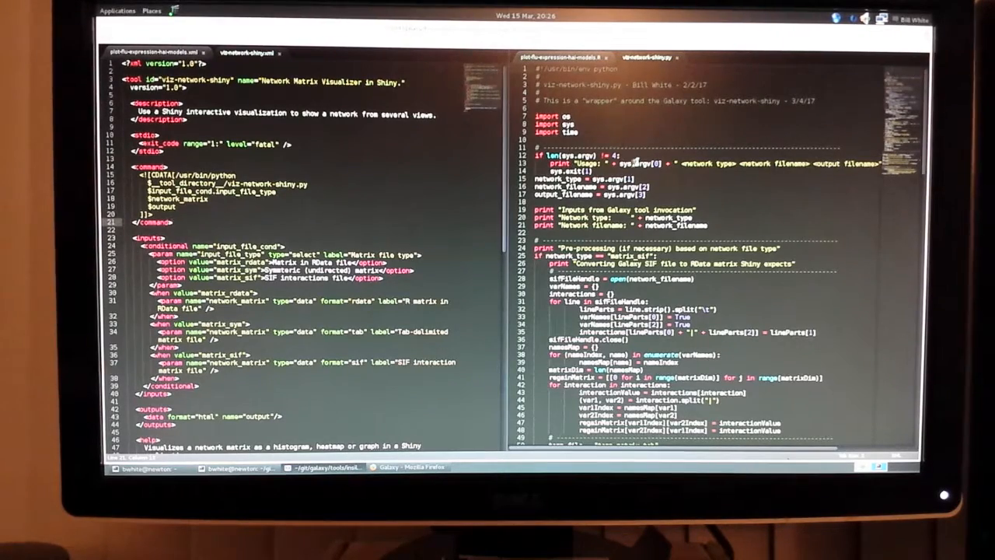
pyautogui.scroll(-3)
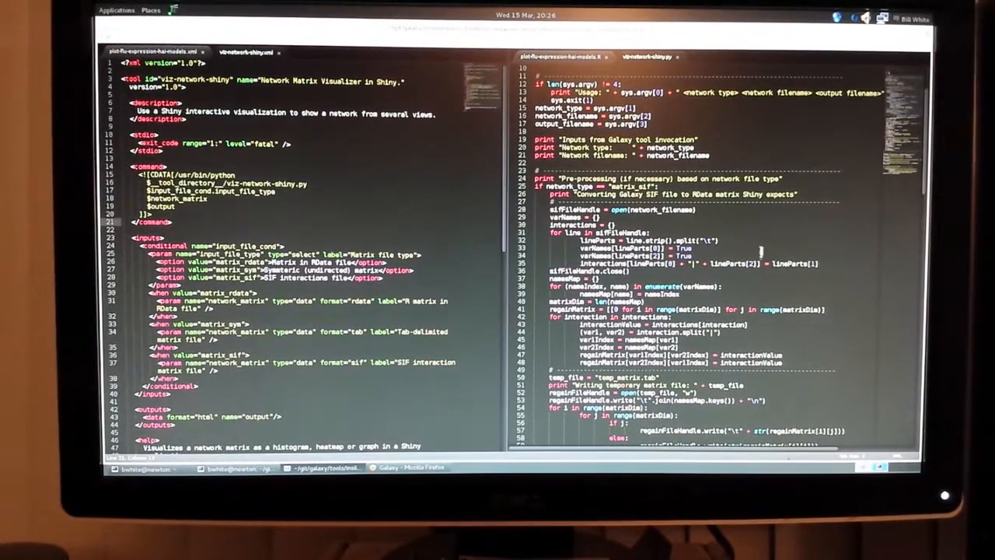
pyautogui.scroll(-3)
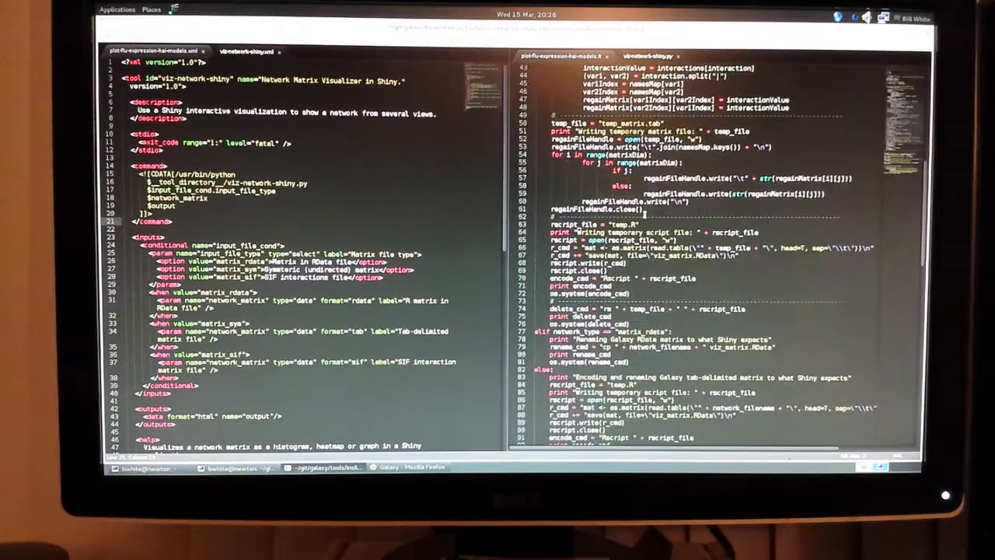
# - Scroll the Python wrapper to its closing code that copies the Shiny app and writes the HTML link file
pyautogui.scroll(-3)
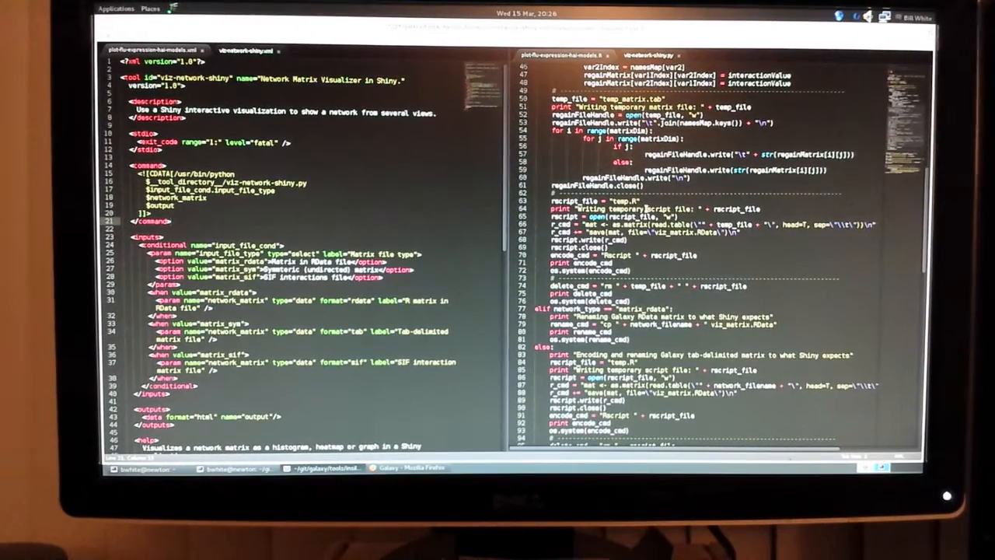
pyautogui.scroll(-3)
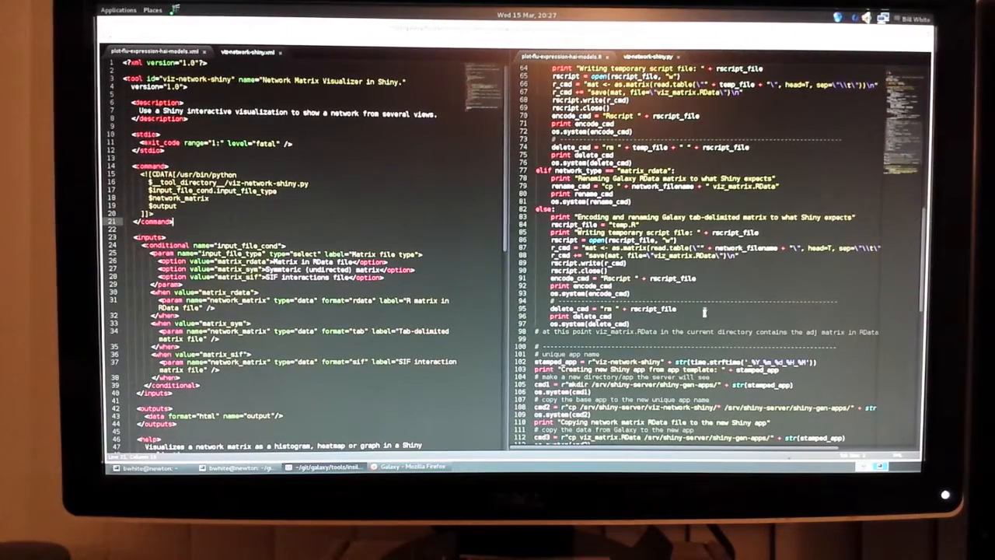
pyautogui.scroll(-3)
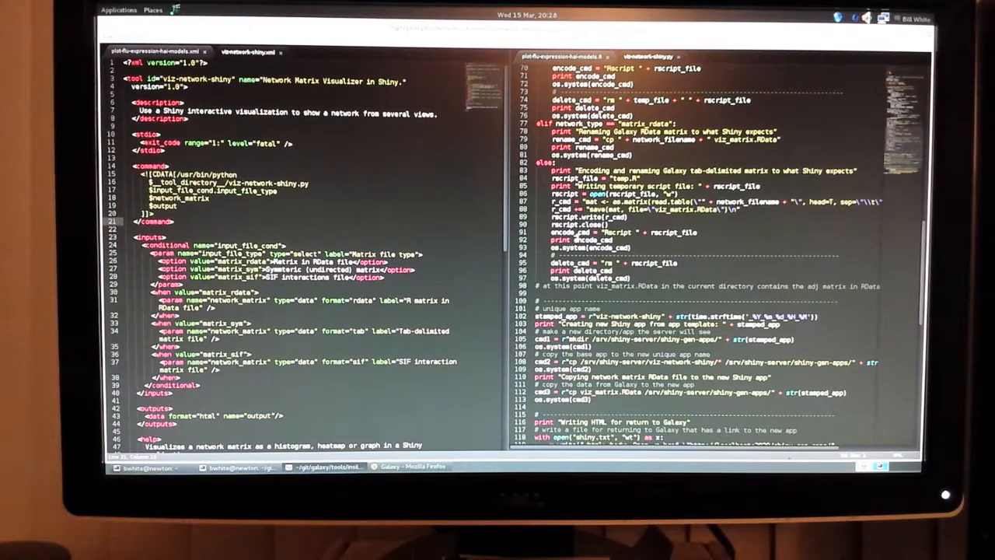
pyautogui.scroll(-3)
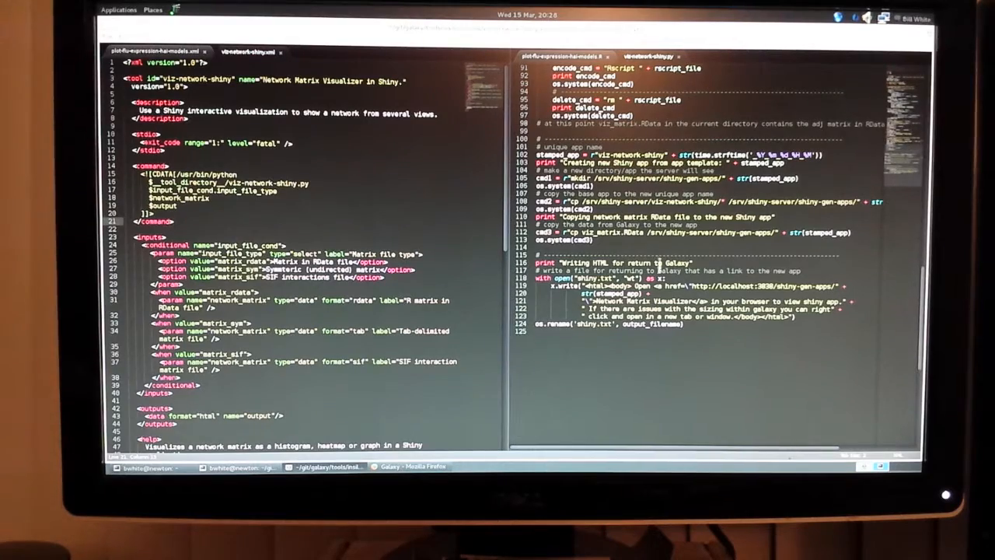
pyautogui.scroll(-3)
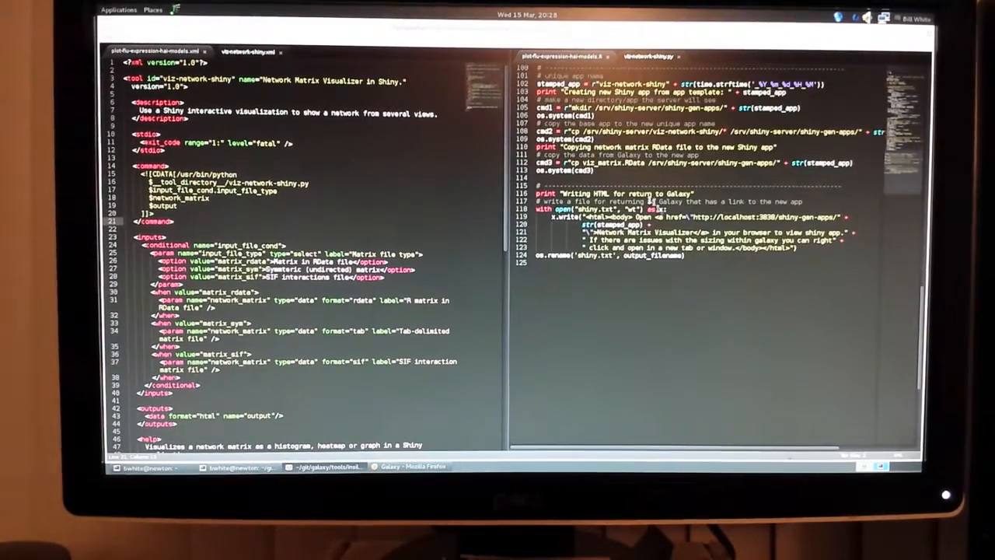